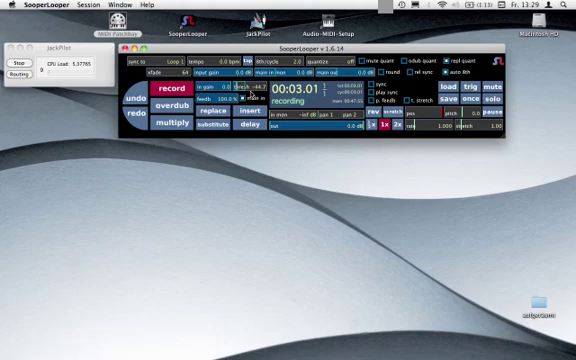
# - Stop recording so the roughly three-second guitar loop plays back continuously
pyautogui.click(176, 94)
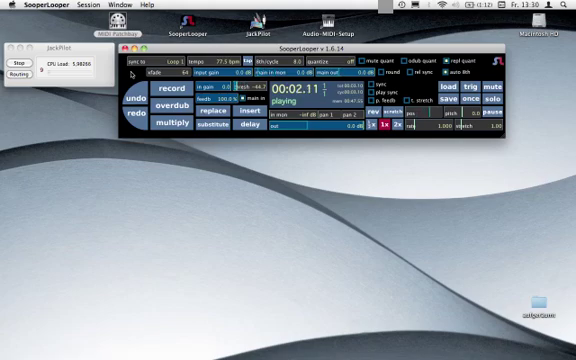
# - Start an overdub on the playing loop to record an additional guitar layer
pyautogui.click(178, 90)
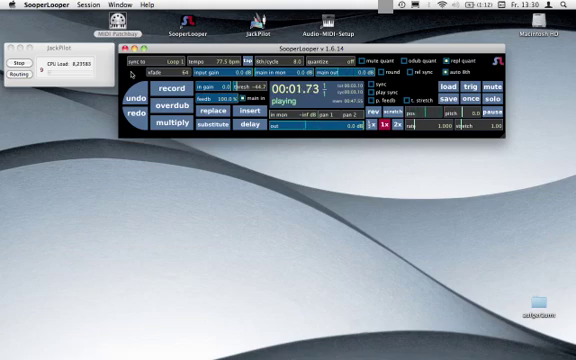
pyautogui.click(174, 96)
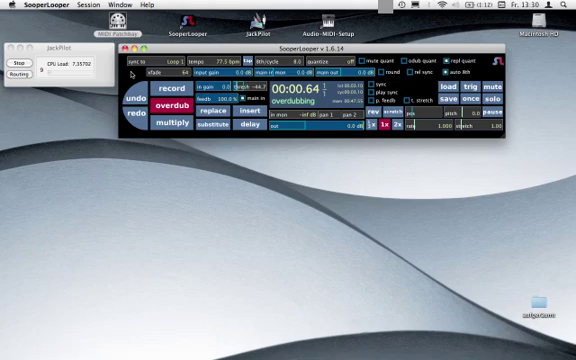